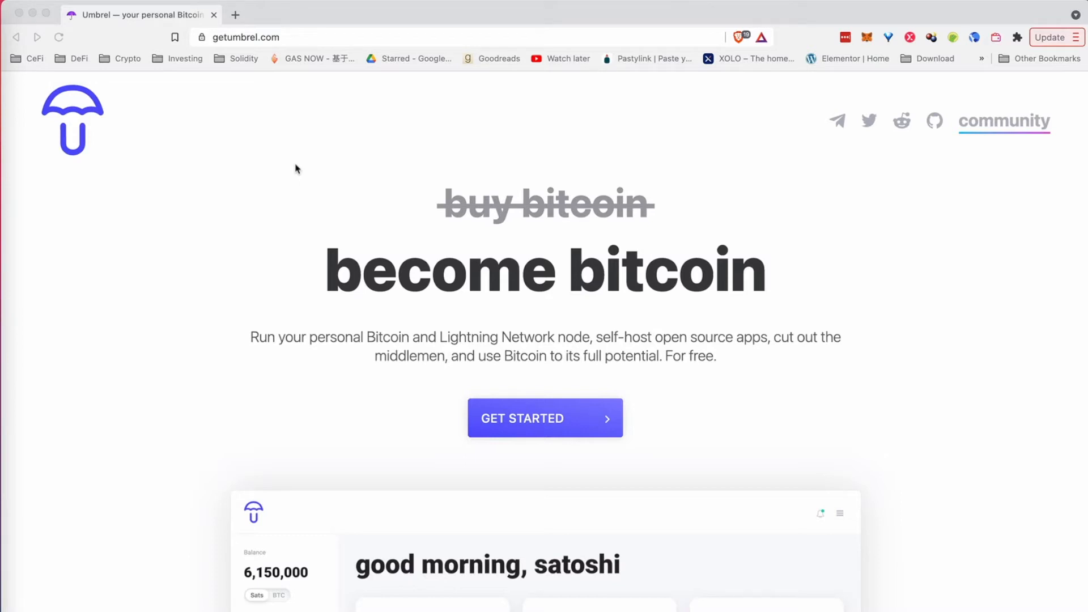
Scroll the getumbrel.com homepage down to the Raspberry Pi 4 and Linux install cards.
{"action": "scroll", "scroll_direction": "down", "scroll_amount": 3}
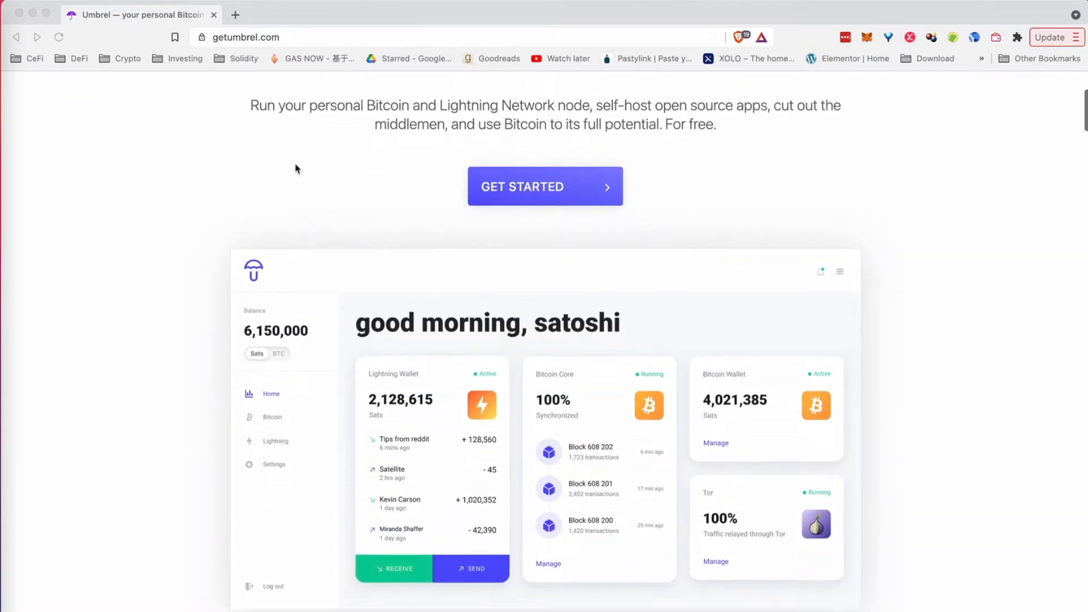
{"action": "scroll", "scroll_direction": "down", "scroll_amount": 3}
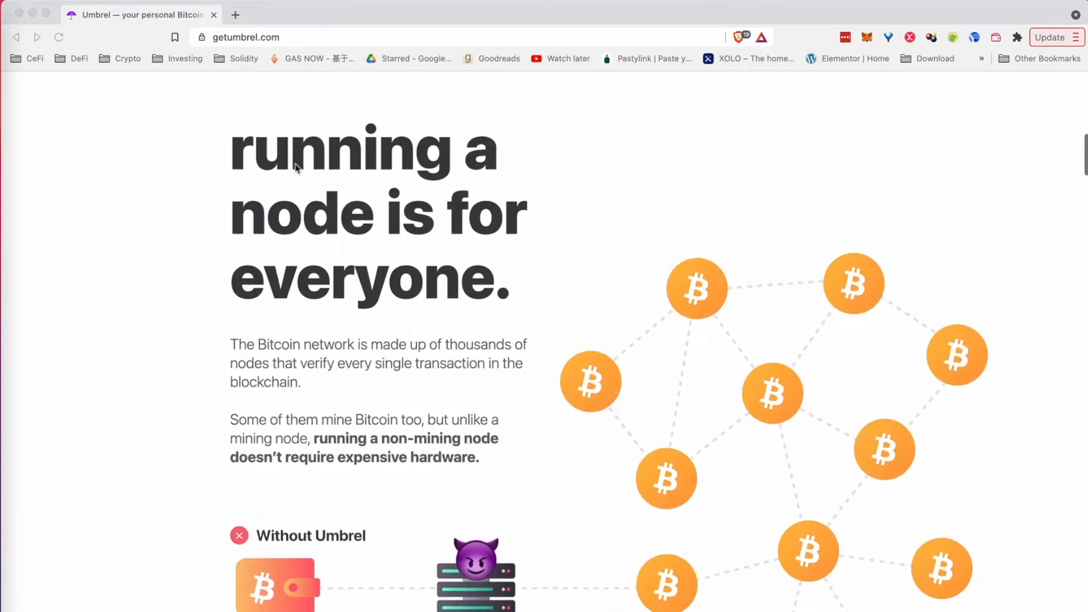
{"action": "scroll", "scroll_direction": "down", "scroll_amount": 3}
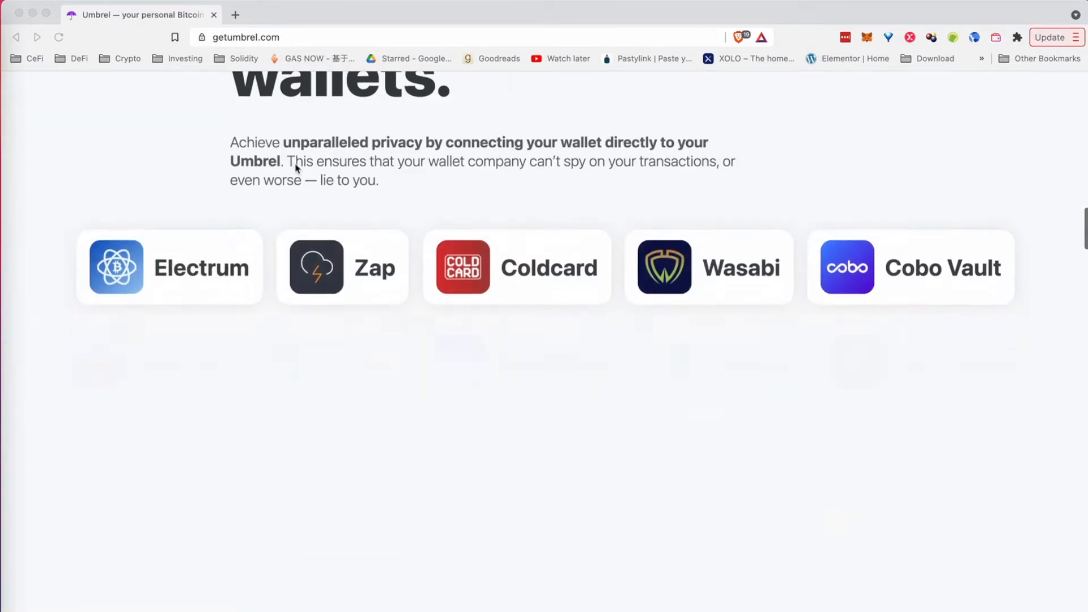
{"action": "scroll", "scroll_direction": "down", "scroll_amount": 3}
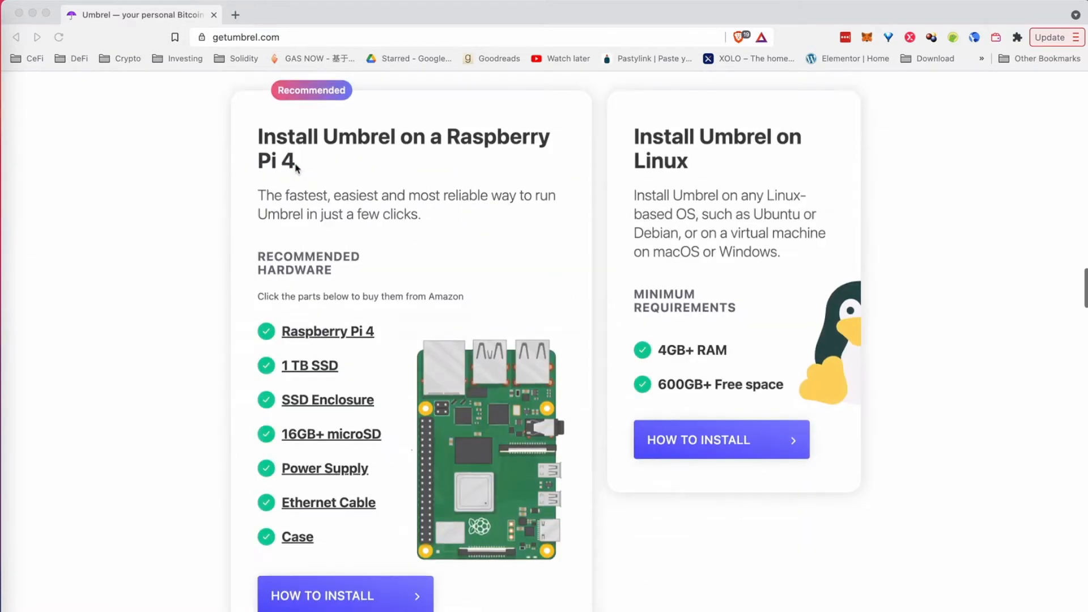
{"action": "mouse_move", "coordinate": [439, 145]}
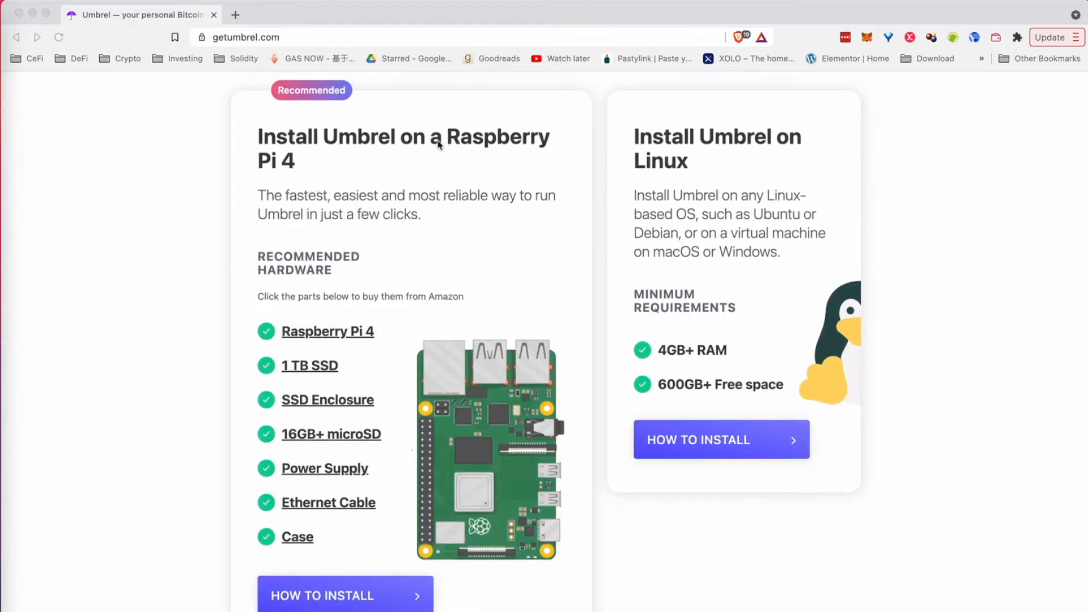
{"action": "mouse_move", "coordinate": [315, 411]}
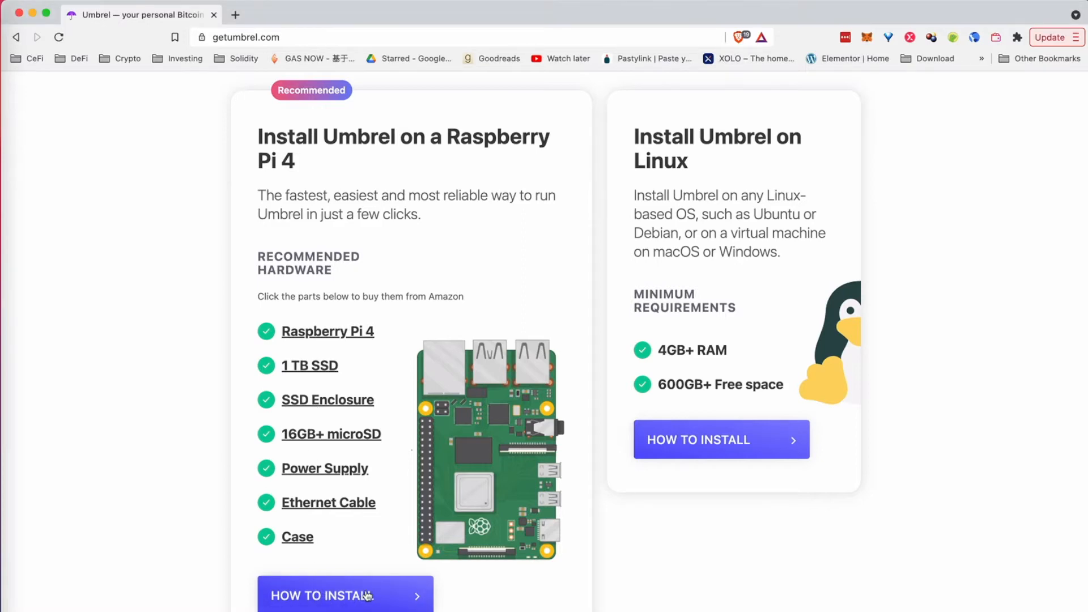
Open the Raspberry Pi 4 install guide and advance to Step 3, Download Balena Etcher.
{"action": "left_click", "coordinate": [345, 596]}
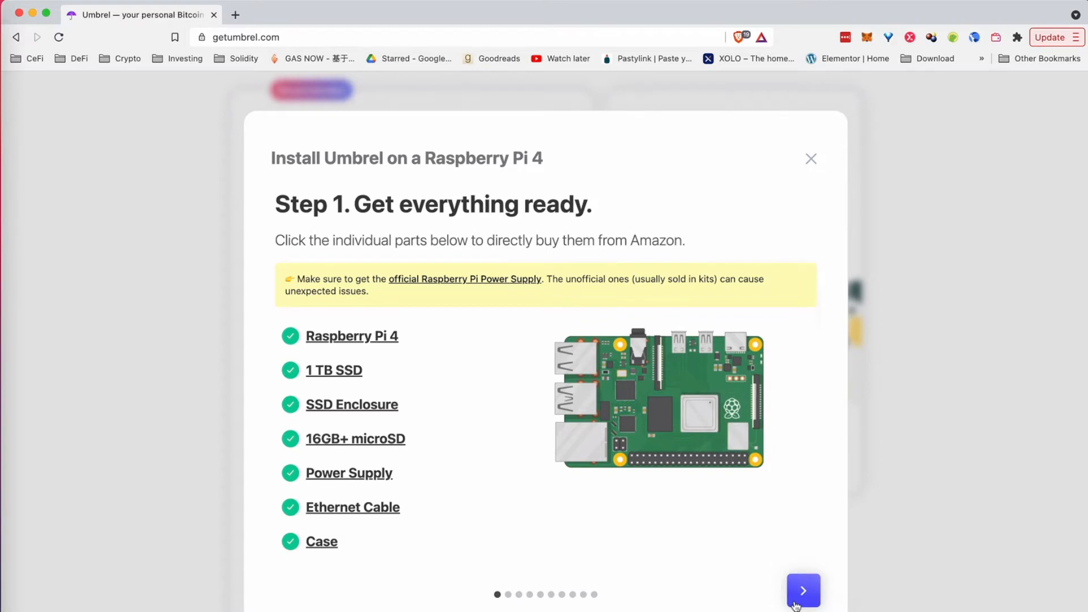
{"action": "left_click", "coordinate": [803, 590]}
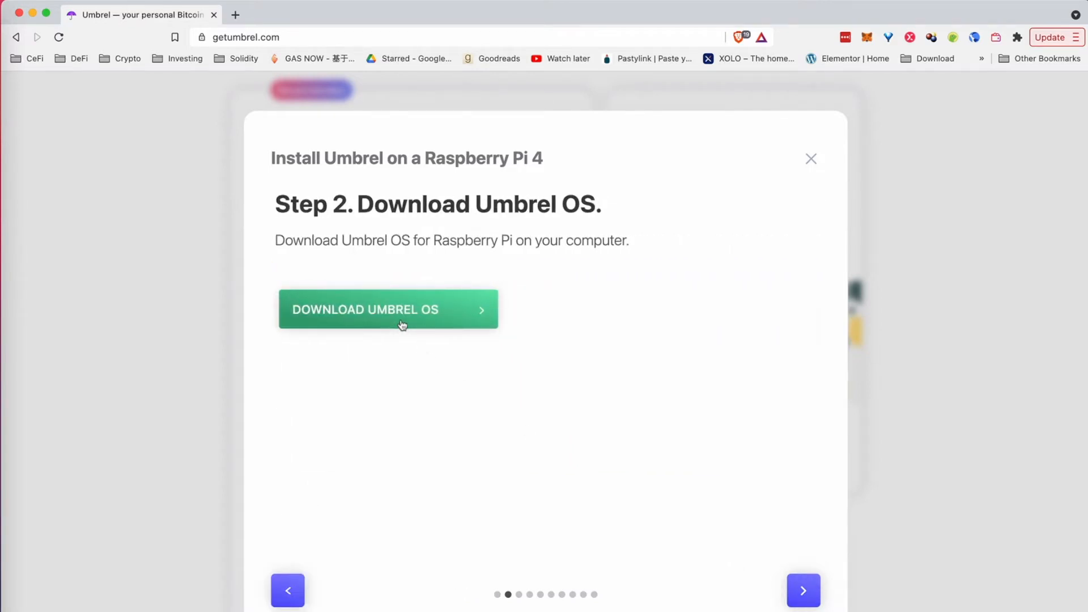
{"action": "mouse_move", "coordinate": [762, 595]}
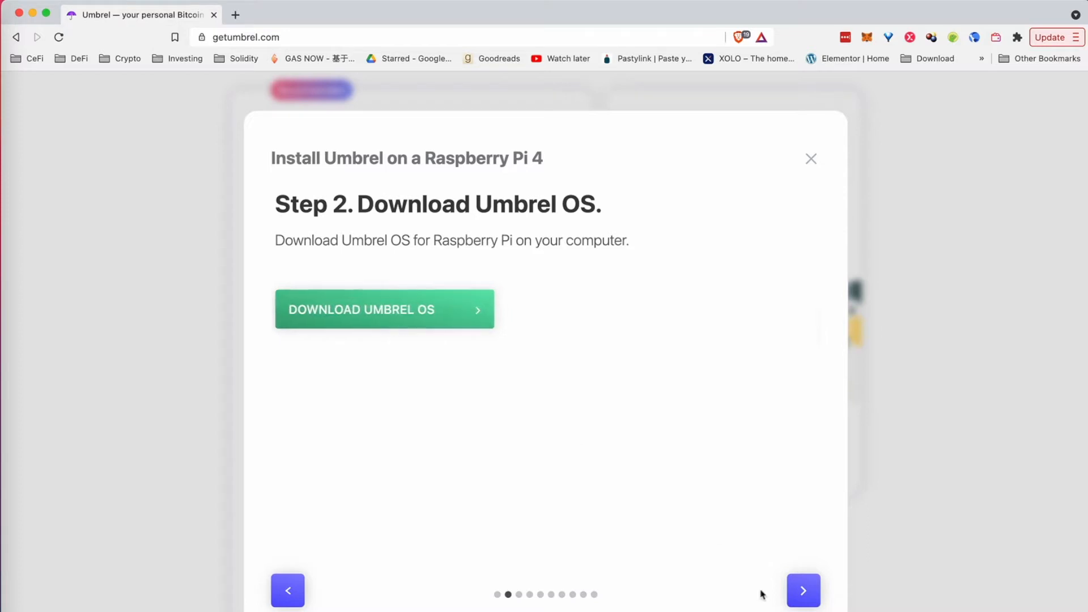
{"action": "mouse_move", "coordinate": [803, 591]}
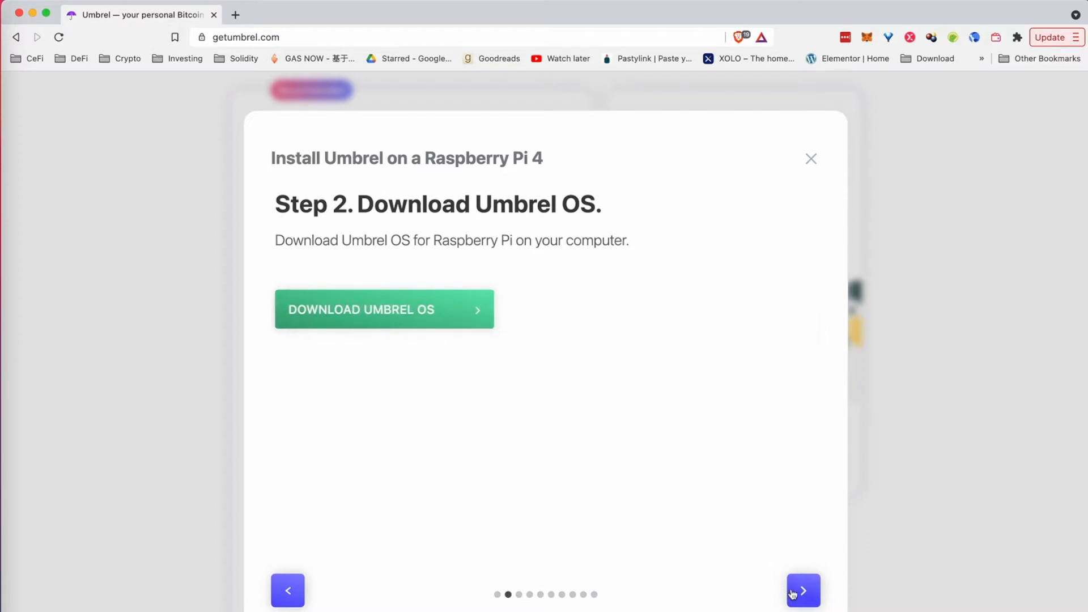
{"action": "left_click", "coordinate": [803, 590]}
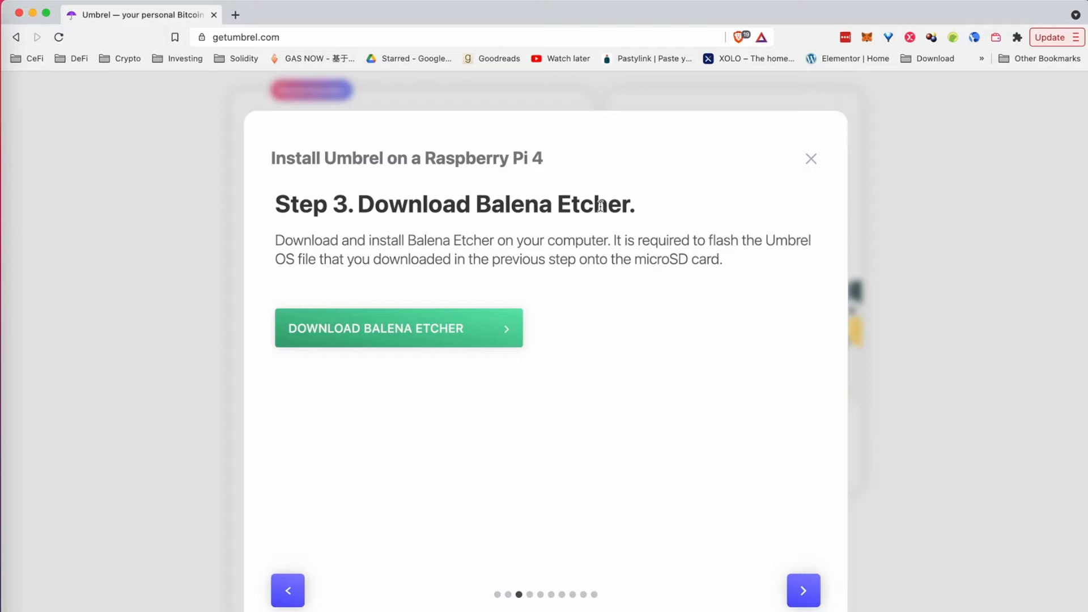
{"action": "mouse_move", "coordinate": [688, 265]}
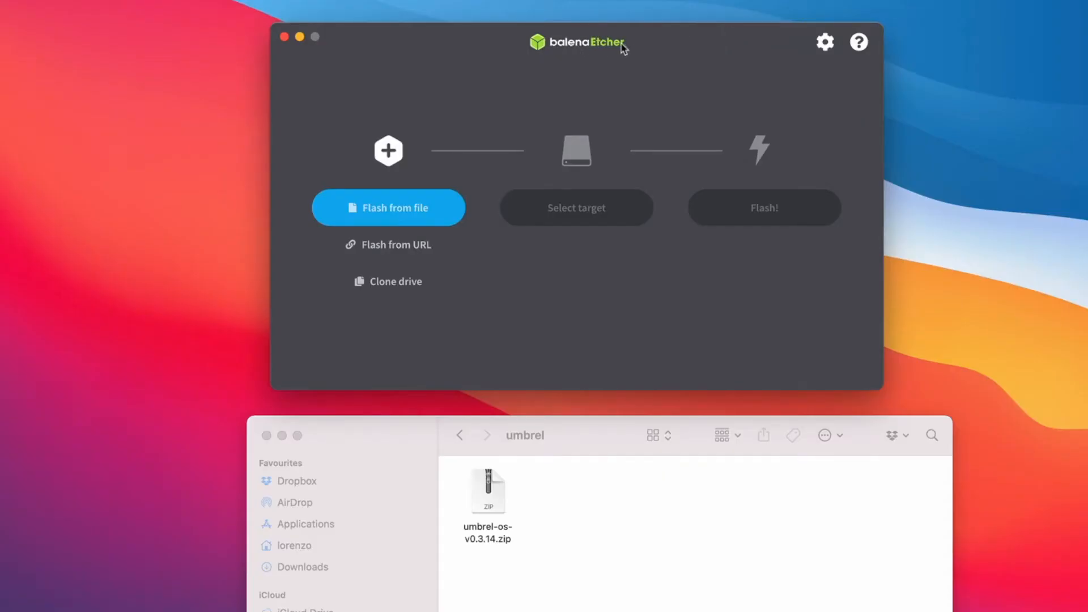
Load umbrel-os-v0.3.14.zip into balenaEtcher, target the 16 GB device, and start flashing.
{"action": "left_click", "coordinate": [487, 491]}
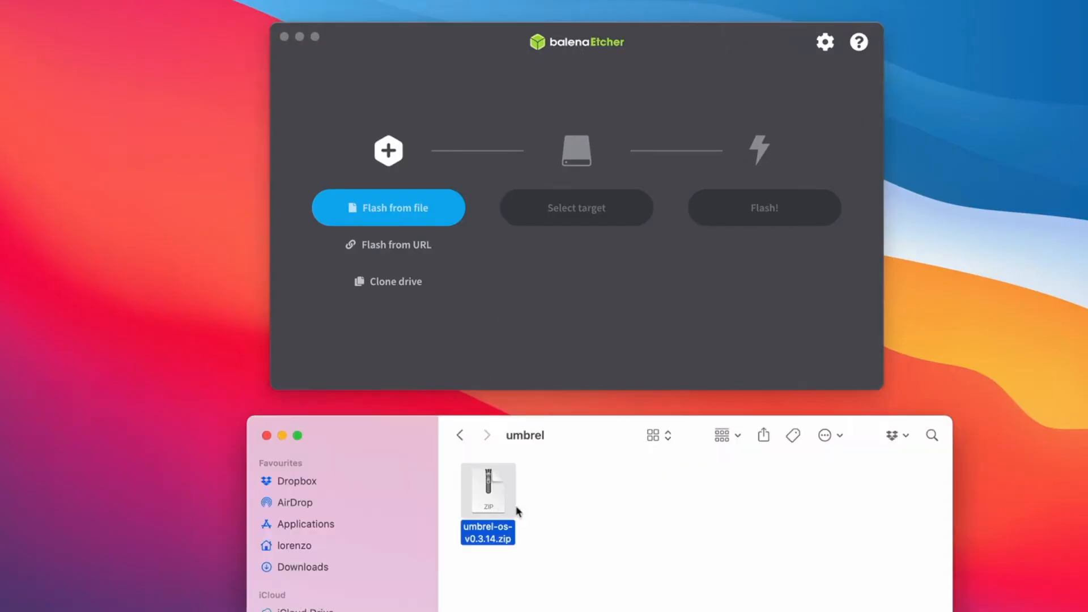
{"action": "mouse_move", "coordinate": [500, 500]}
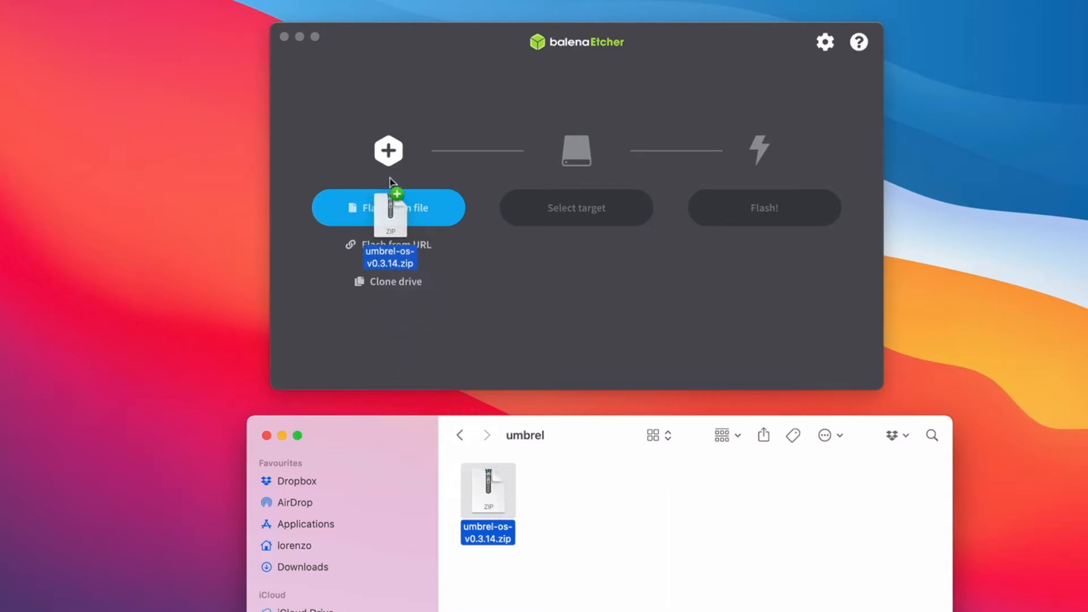
{"action": "left_click_drag", "start_coordinate": [488, 503], "coordinate": [388, 207]}
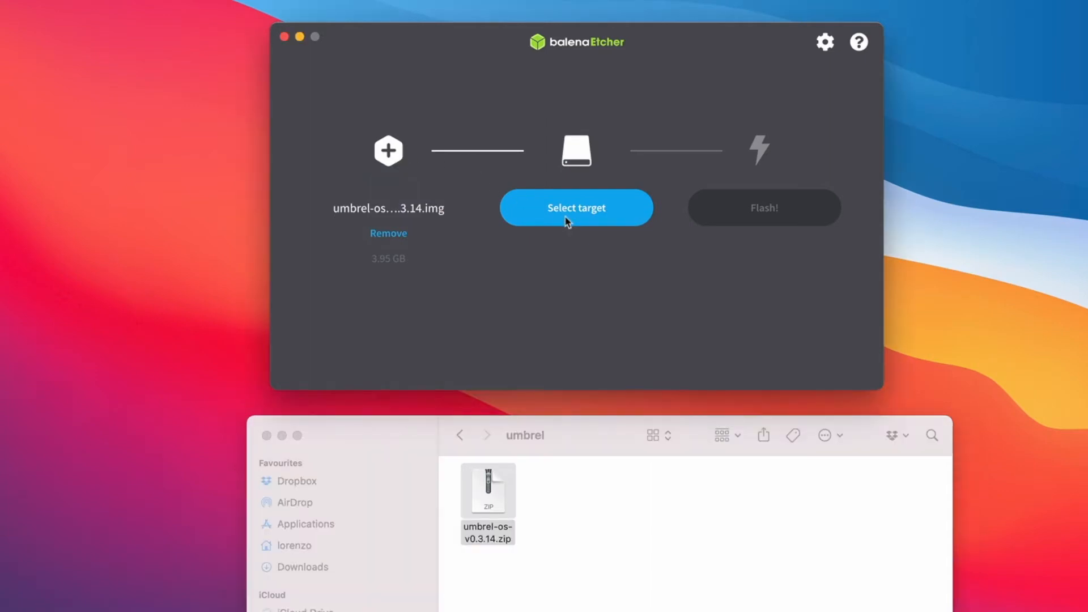
{"action": "left_click", "coordinate": [576, 208]}
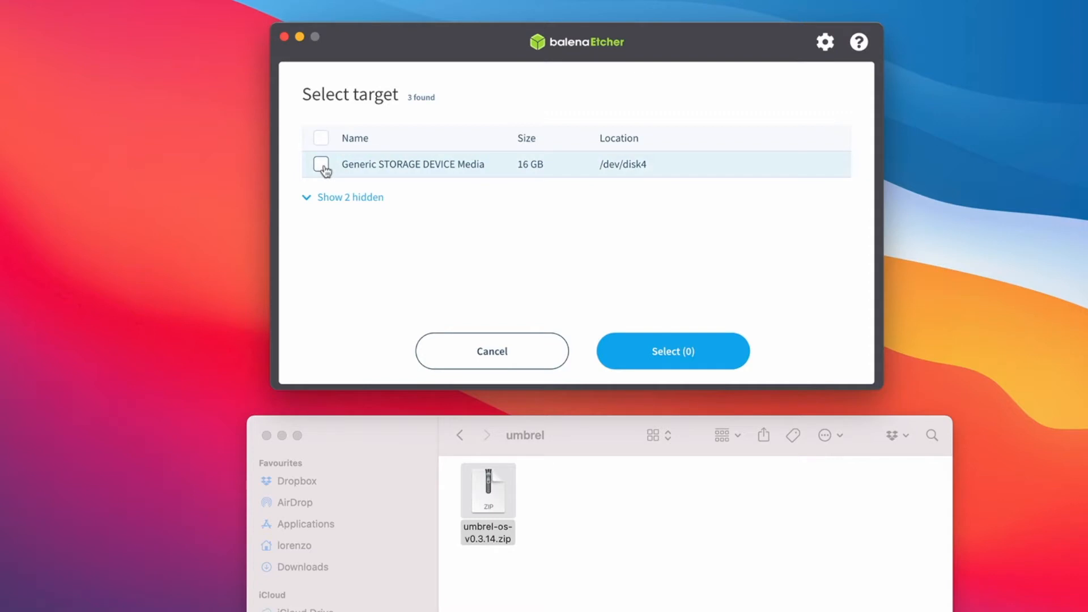
{"action": "mouse_move", "coordinate": [373, 166]}
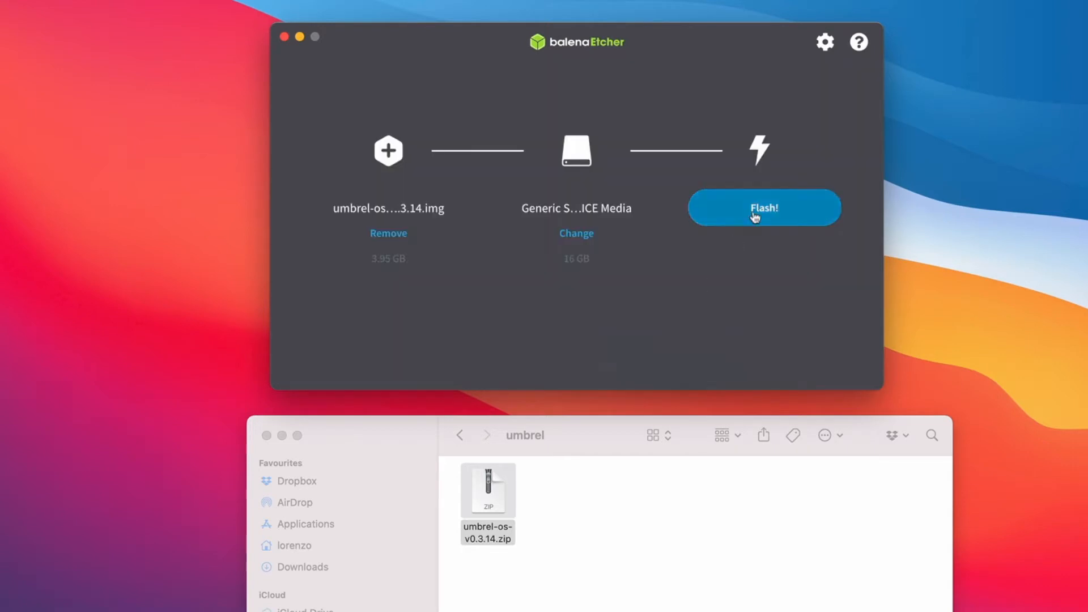
{"action": "left_click", "coordinate": [764, 207]}
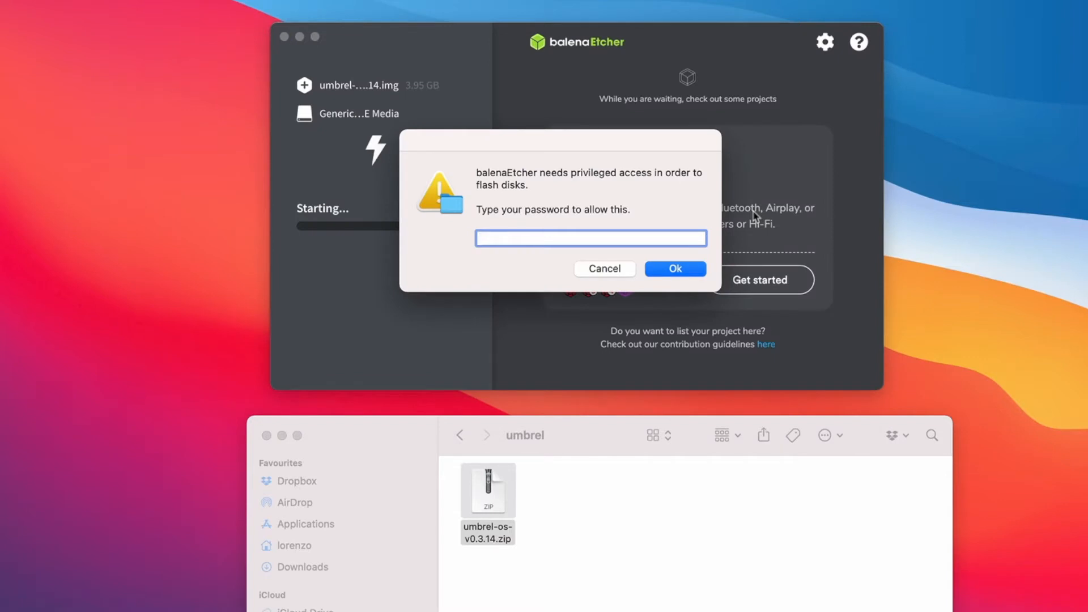
Approve Etcher's privileged access request so the card can be written.
{"action": "left_click", "coordinate": [674, 269]}
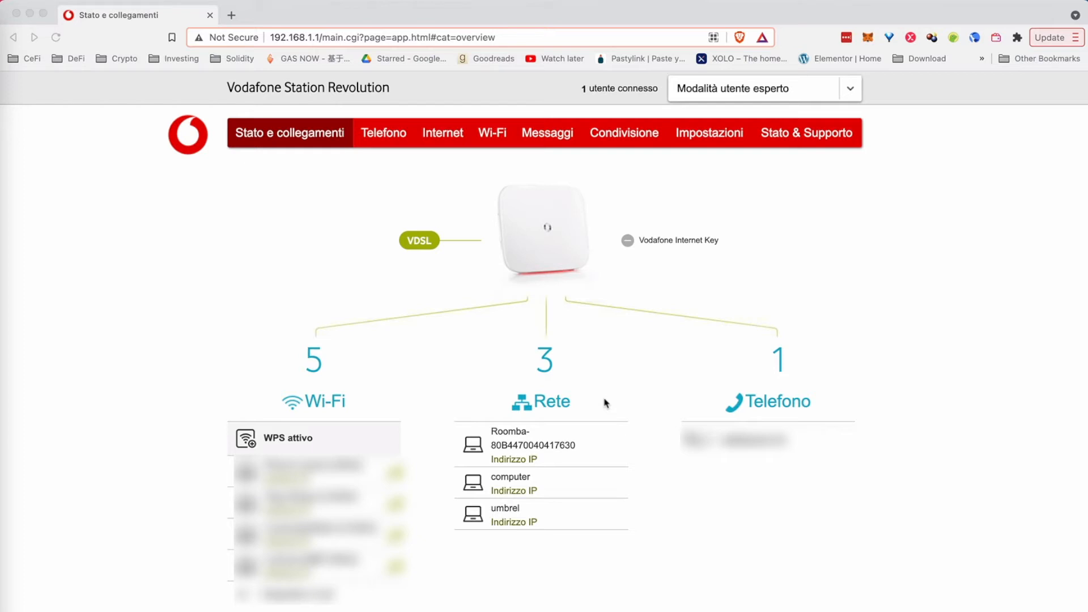
{"action": "mouse_move", "coordinate": [593, 547]}
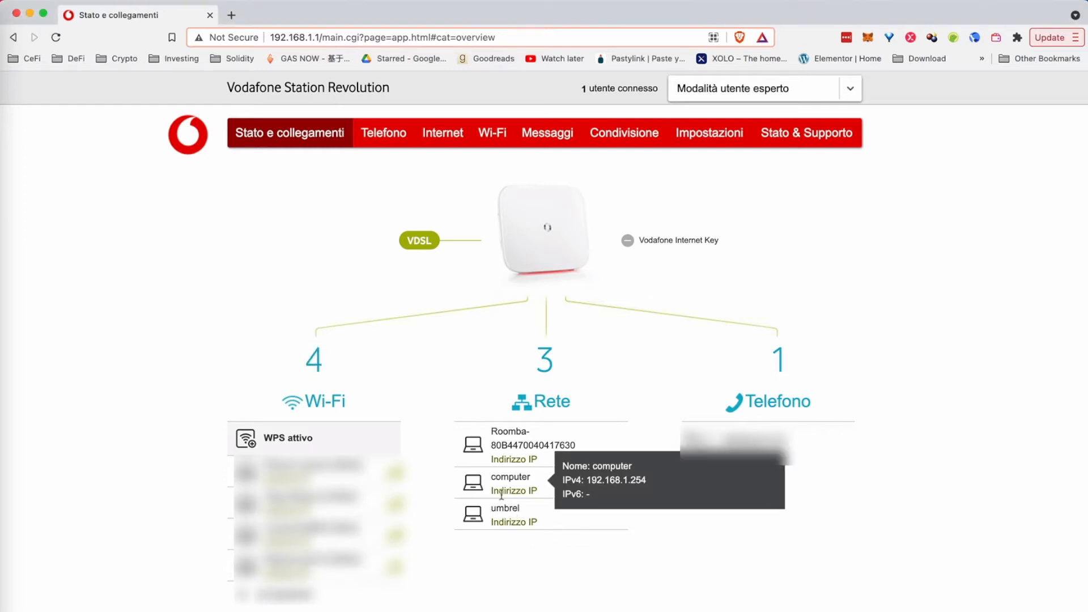
{"action": "mouse_move", "coordinate": [504, 514]}
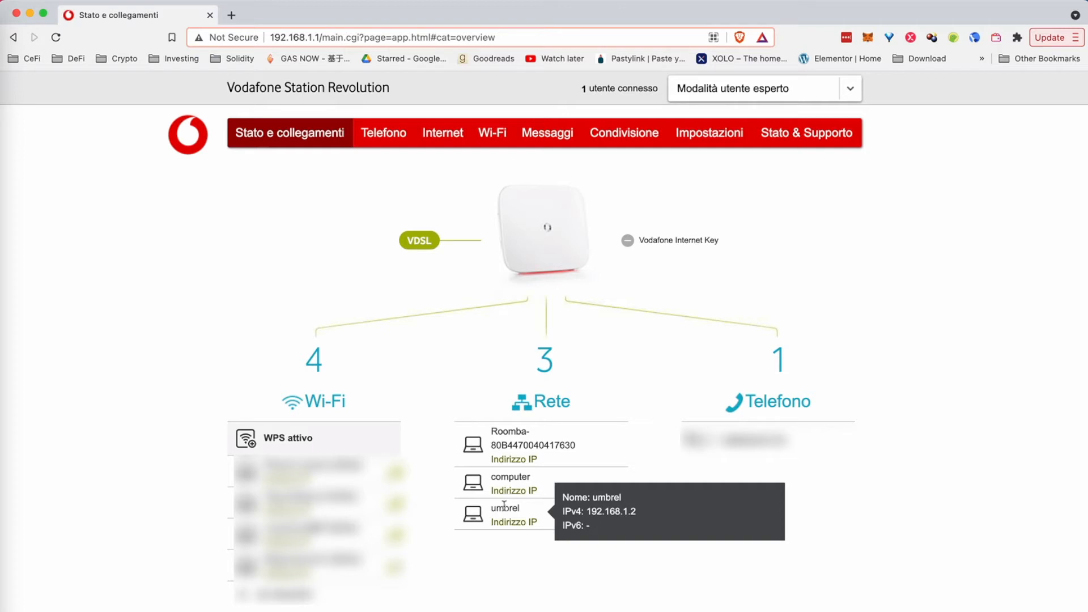
Select the umbrel device's IPv4 address 192.168.1.2 on the router page.
{"action": "double_click", "coordinate": [613, 512]}
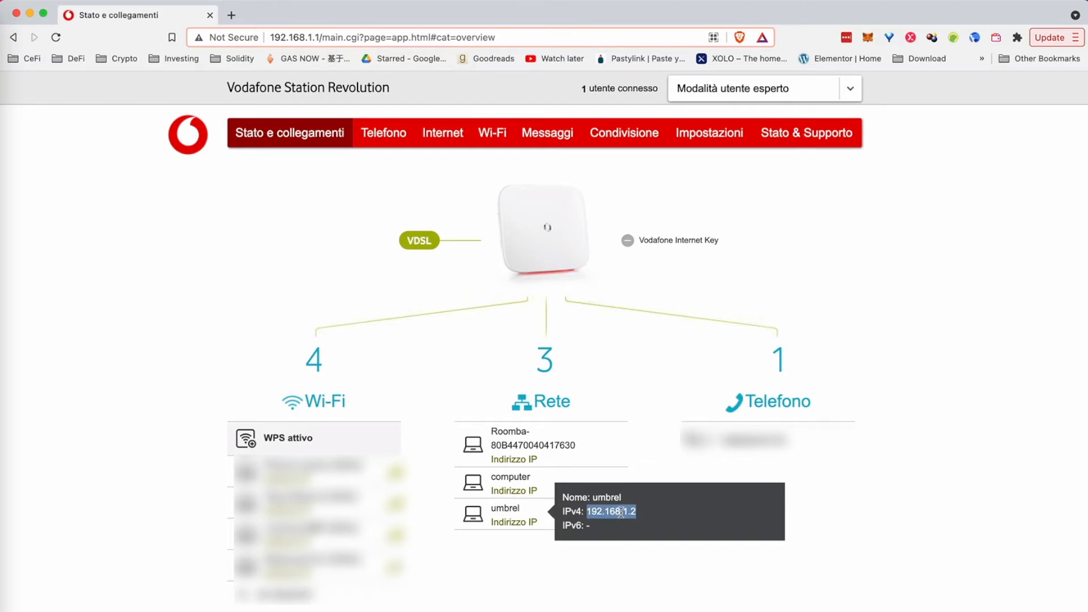
{"action": "mouse_move", "coordinate": [591, 385]}
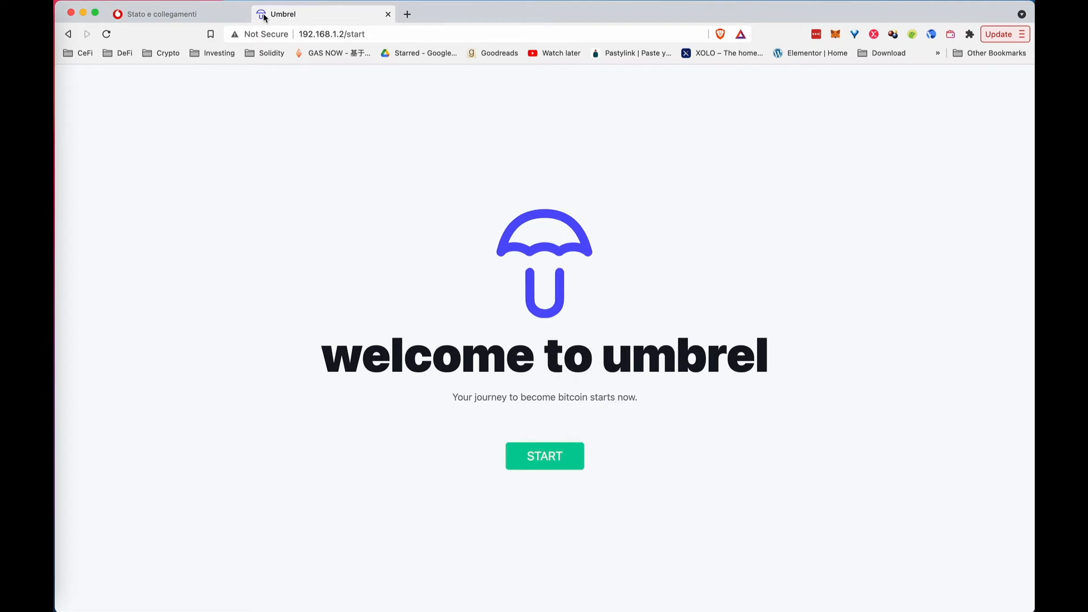
{"action": "mouse_move", "coordinate": [473, 335]}
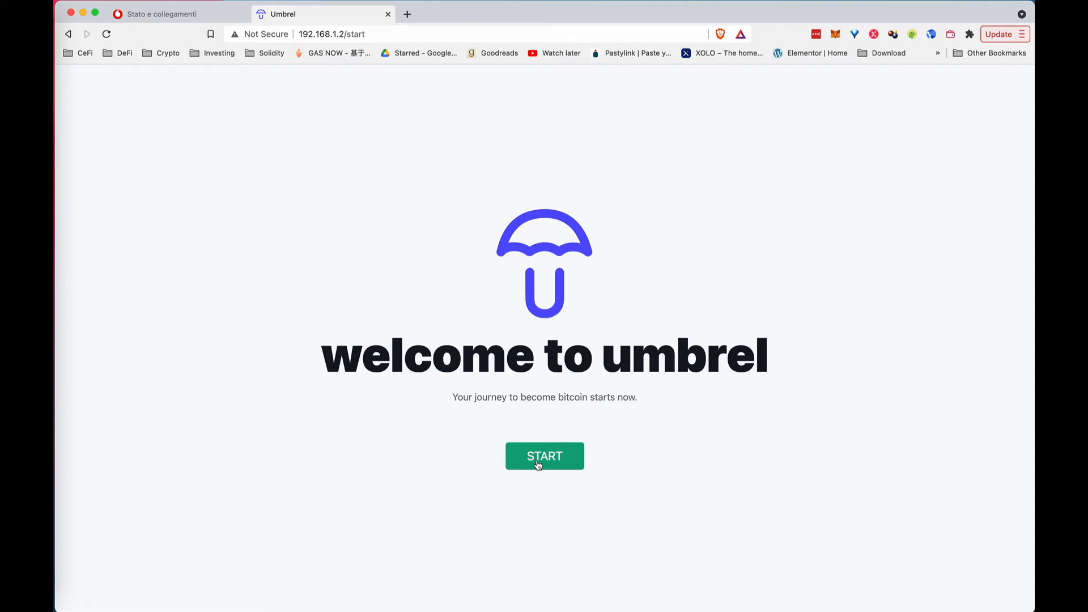
Start Umbrel setup and enter the name Montesilvano from the suggestion.
{"action": "left_click", "coordinate": [544, 456]}
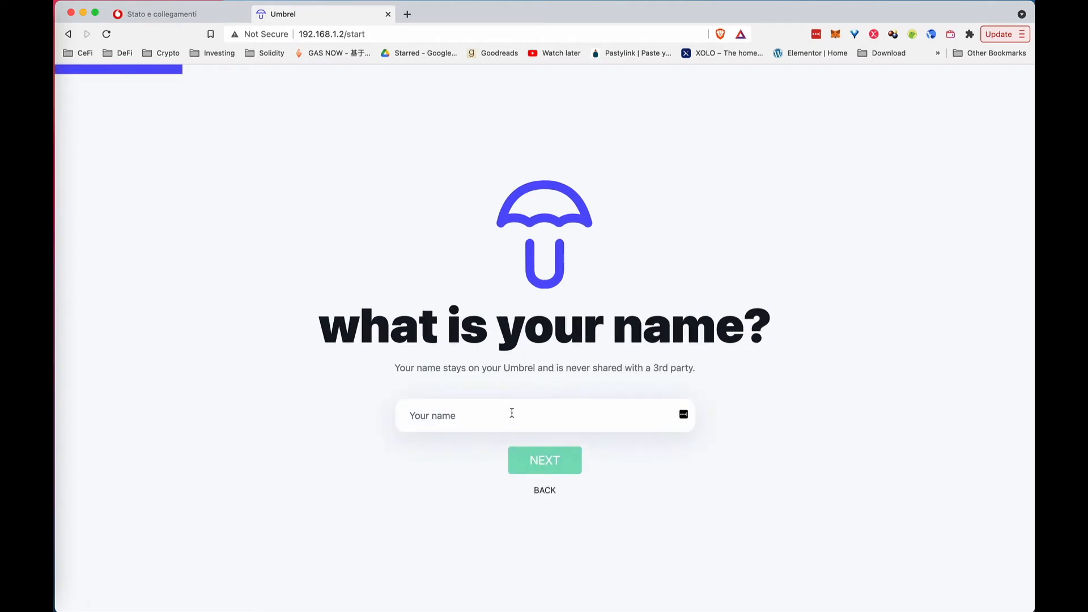
{"action": "type", "text": "montesilva"}
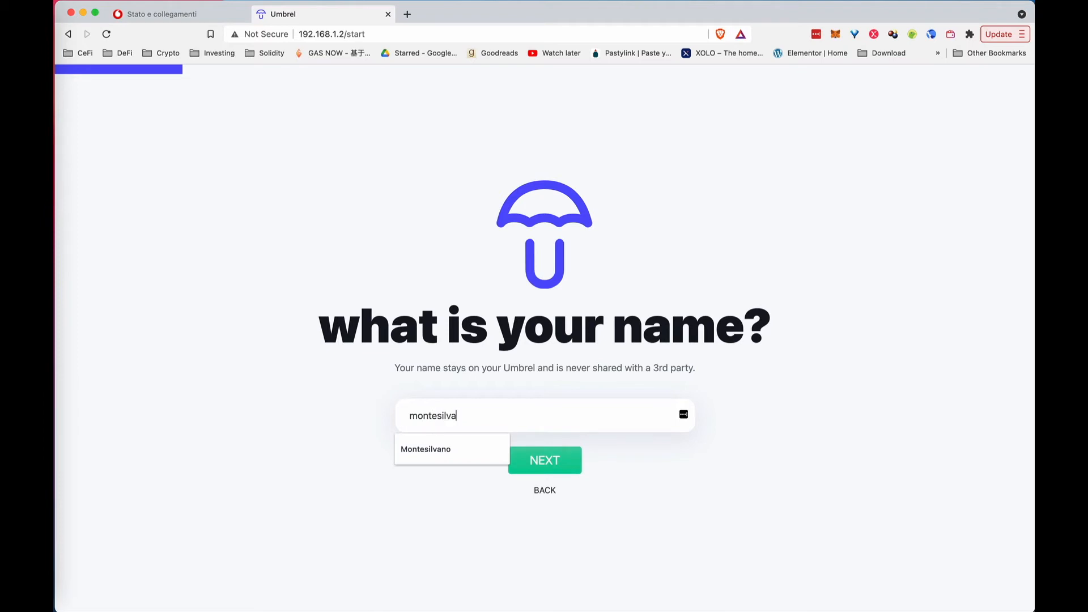
{"action": "left_click", "coordinate": [544, 460]}
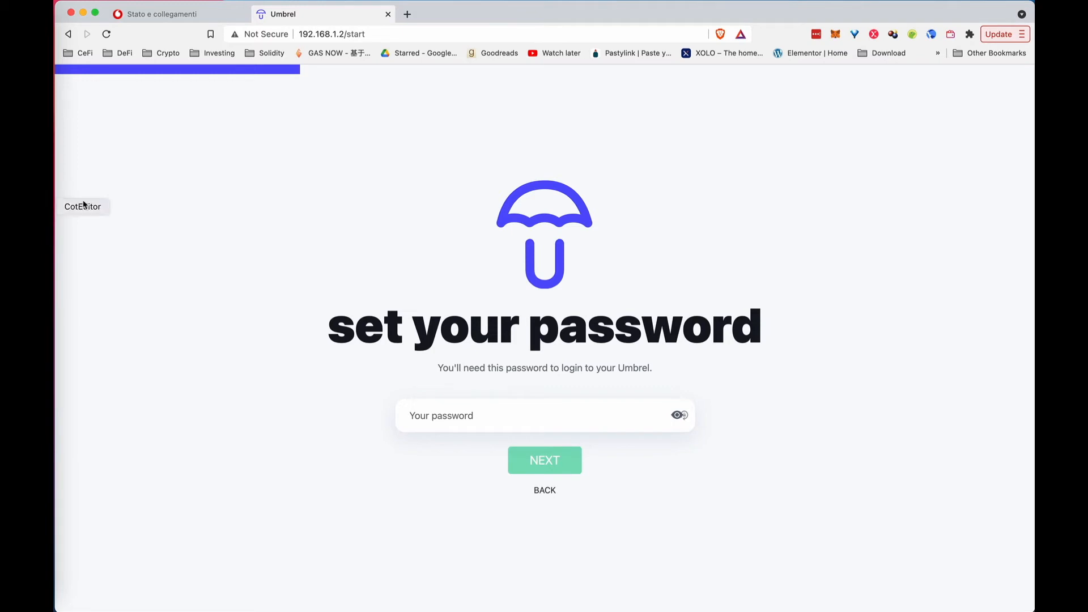
{"action": "mouse_move", "coordinate": [102, 205]}
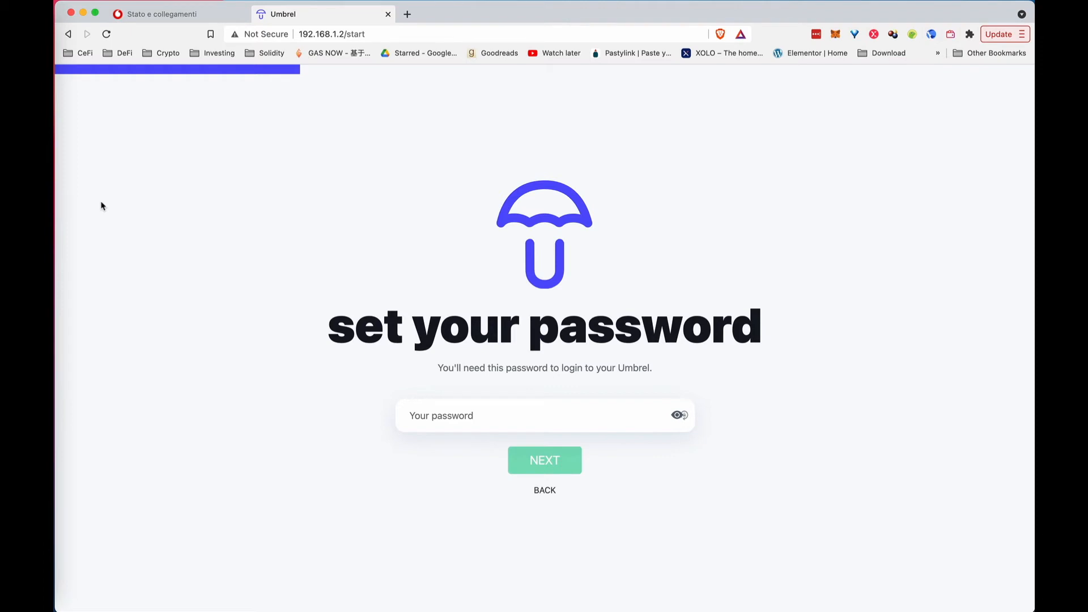
Set and confirm the Umbrel password, then proceed to the secret words.
{"action": "left_click", "coordinate": [544, 460]}
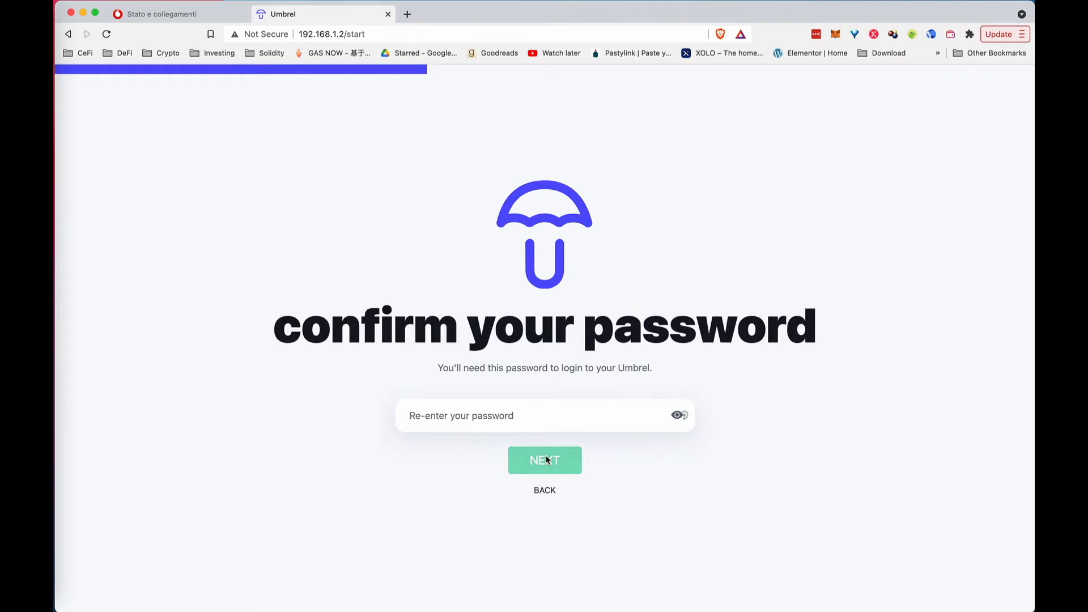
{"action": "left_click", "coordinate": [544, 460]}
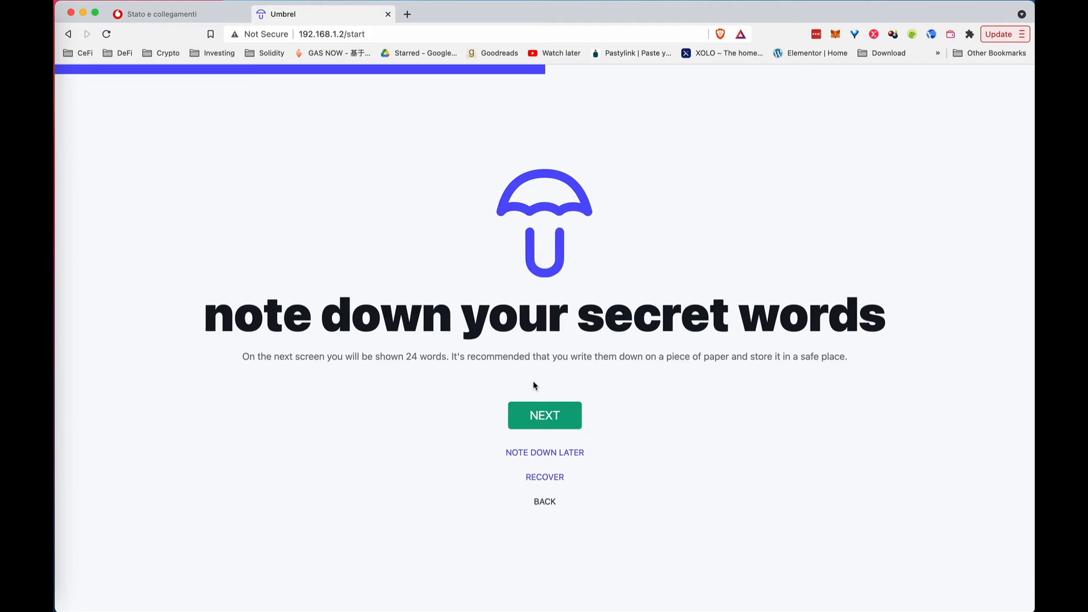
{"action": "mouse_move", "coordinate": [555, 387]}
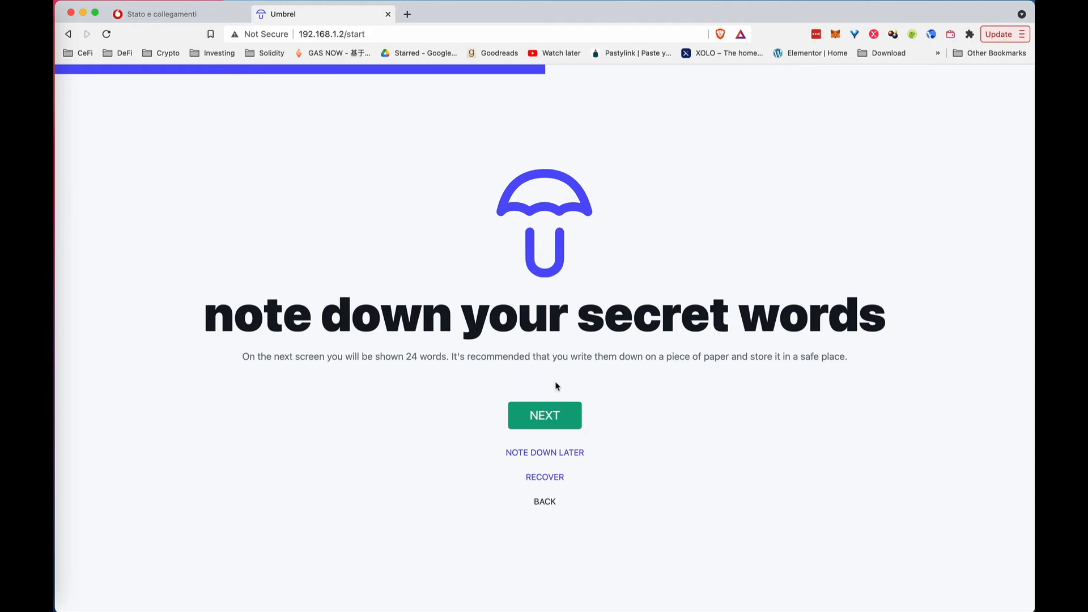
{"action": "left_click", "coordinate": [545, 414]}
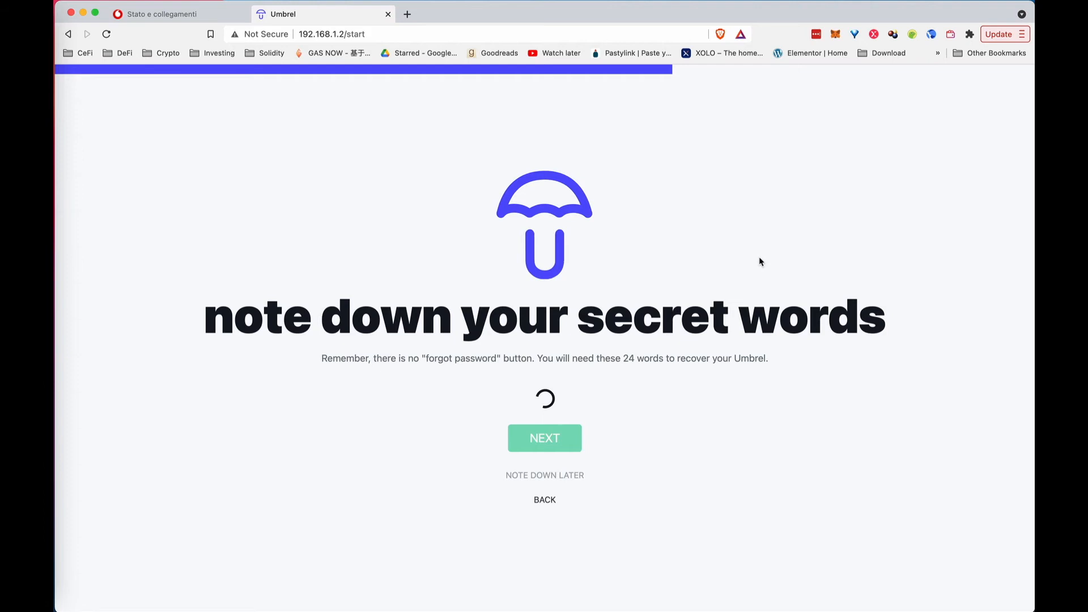
Move past the 24 secret words and the Tor remote-access address screens.
{"action": "left_click", "coordinate": [544, 438]}
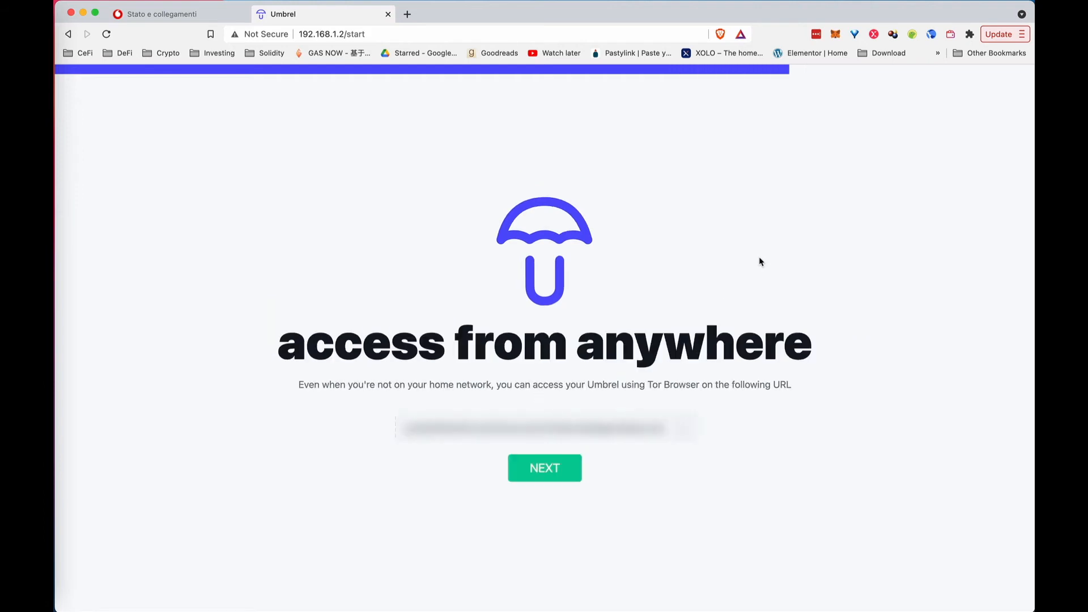
{"action": "mouse_move", "coordinate": [690, 386]}
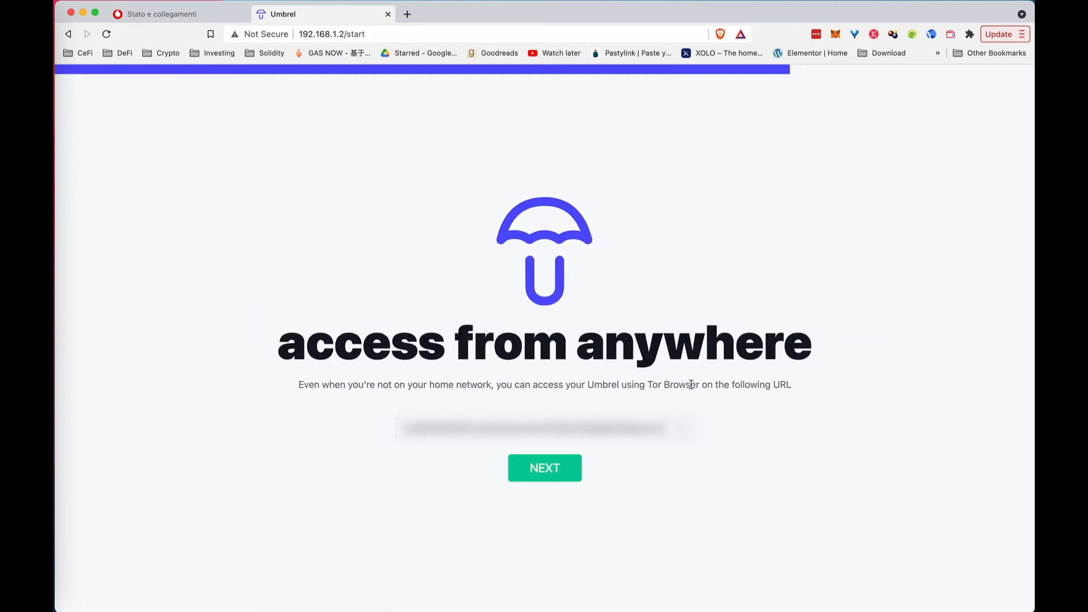
{"action": "mouse_move", "coordinate": [713, 395]}
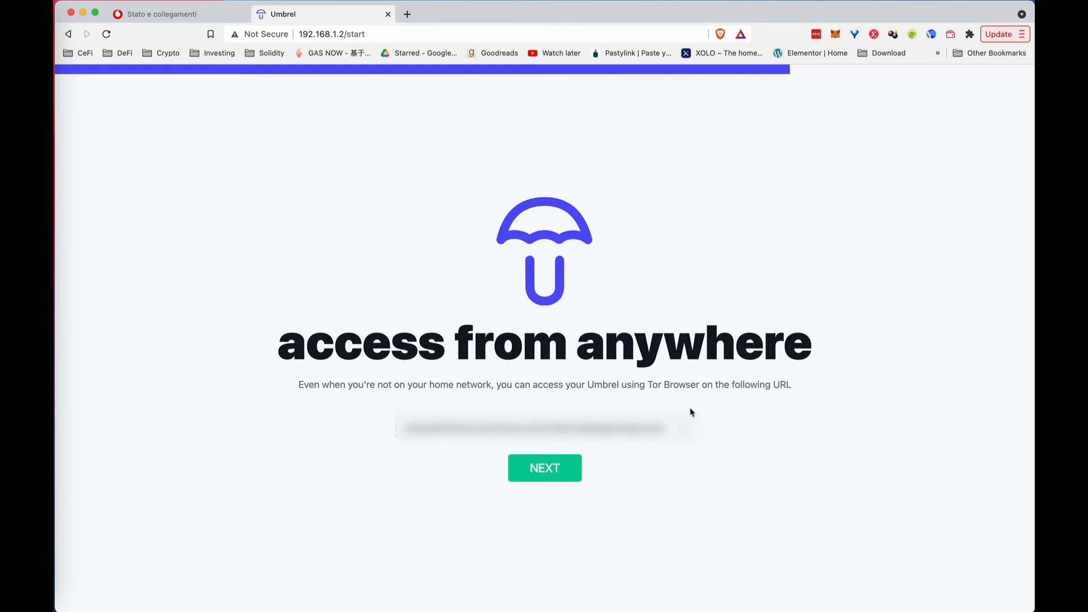
{"action": "mouse_move", "coordinate": [651, 405]}
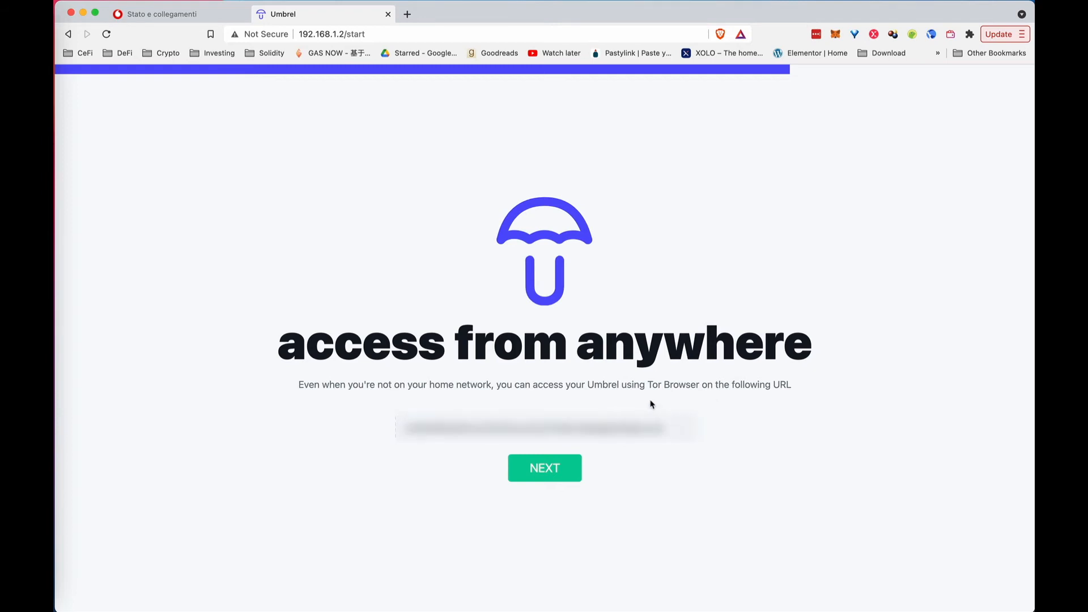
{"action": "left_click", "coordinate": [545, 468]}
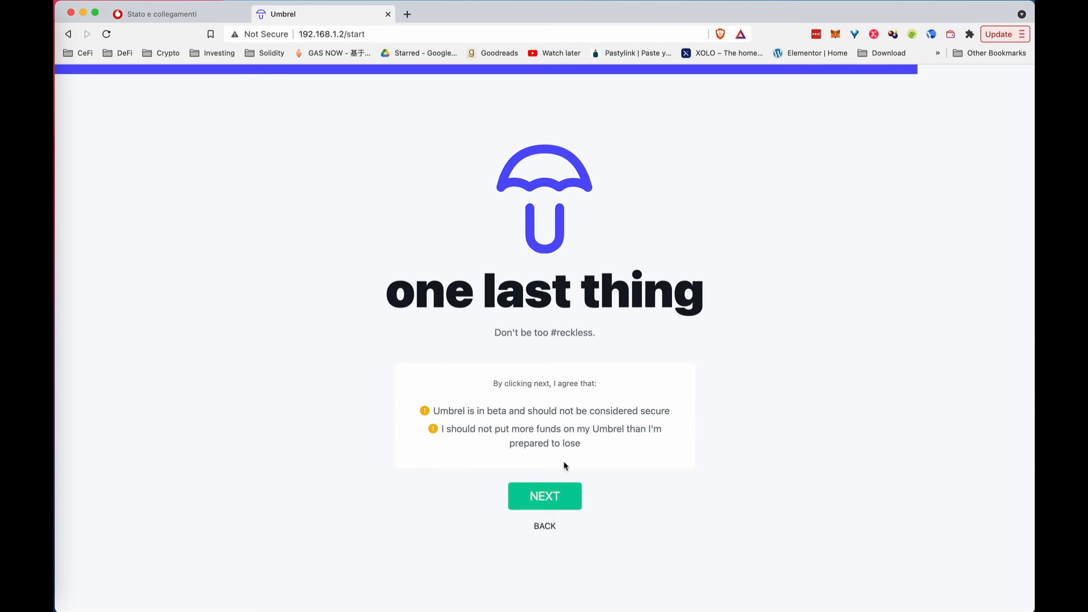
Accept the beta risk terms and go to the Umbrel dashboard.
{"action": "left_click", "coordinate": [545, 496]}
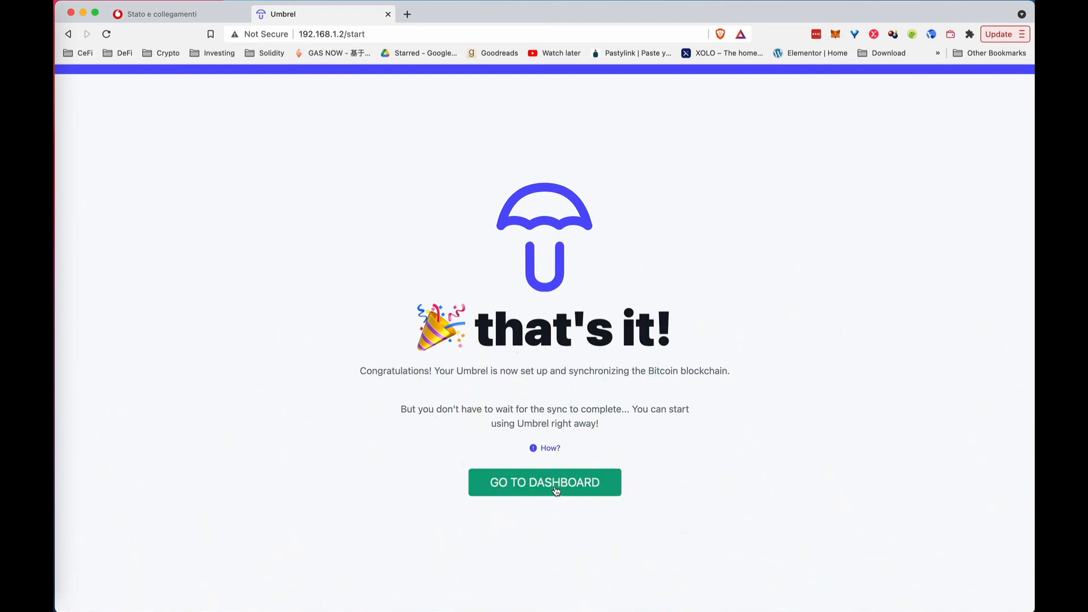
{"action": "left_click", "coordinate": [544, 482]}
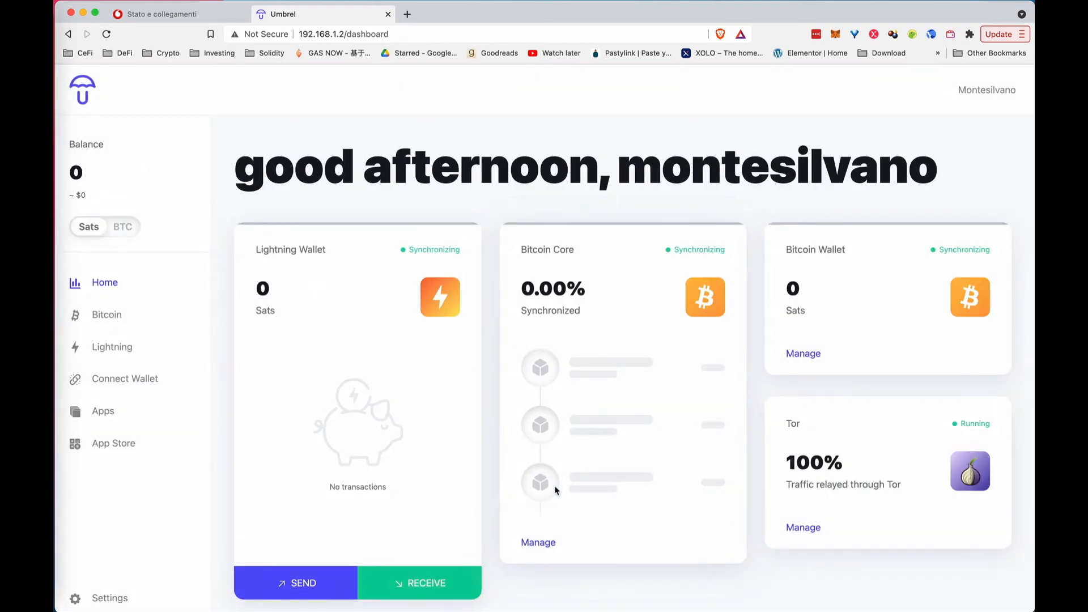
{"action": "mouse_move", "coordinate": [548, 330]}
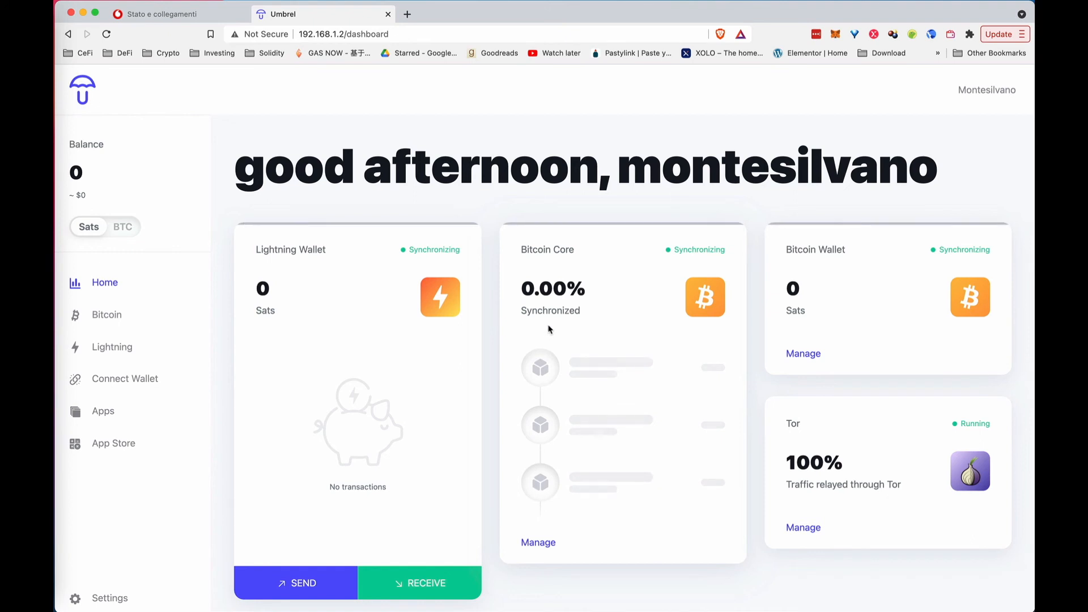